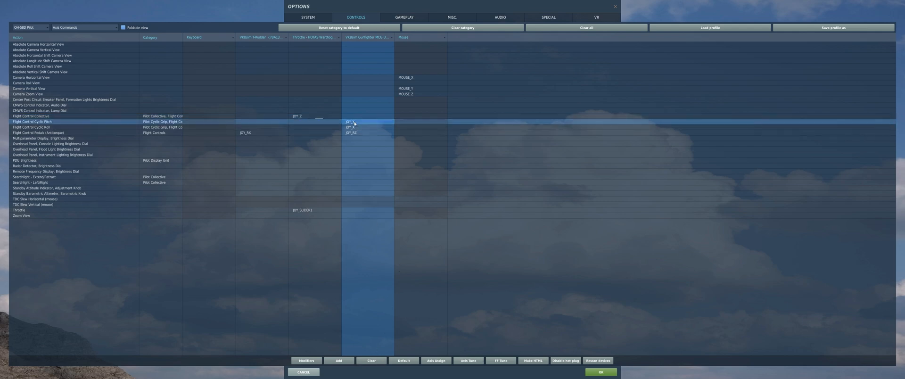
Tune the cyclic axis with an adjusted Curvature and confirm the curve with OK.
{"action": "left_click", "coordinate": [469, 360]}
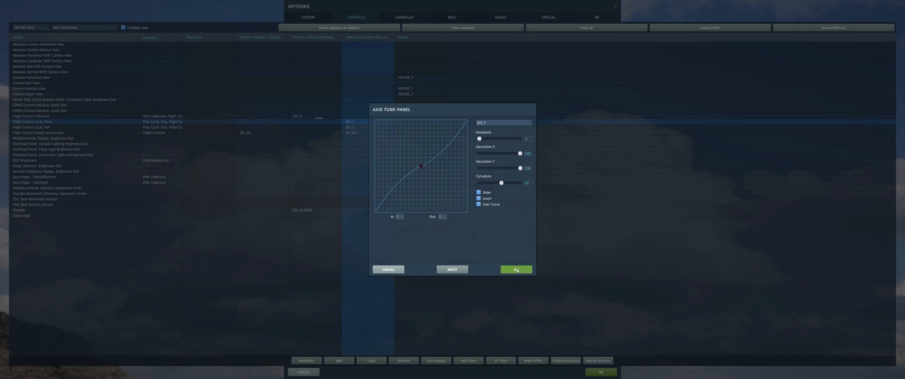
{"action": "left_click", "coordinate": [515, 269]}
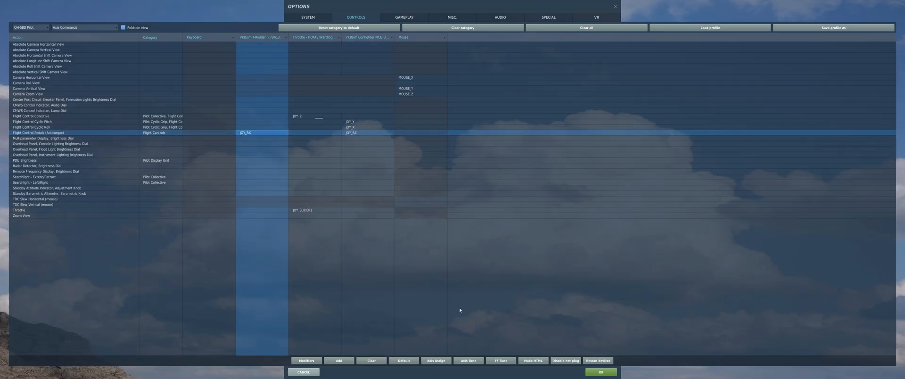
{"action": "left_click", "coordinate": [469, 360]}
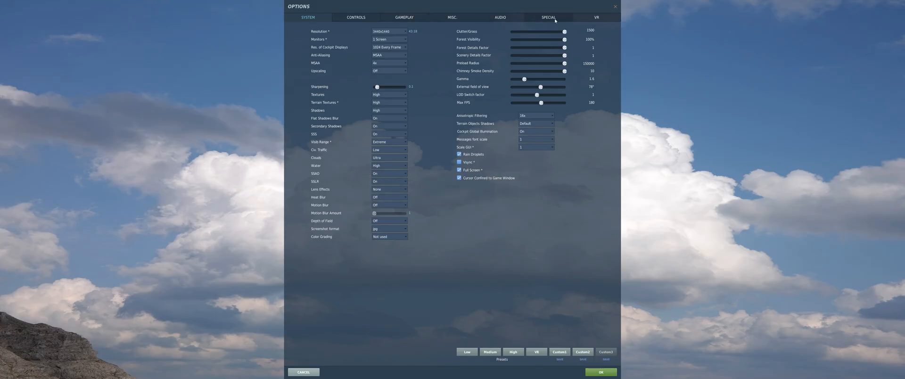
Show the OH-58D special options with cyclic and pedal trim types and throttle range.
{"action": "left_click", "coordinate": [548, 17]}
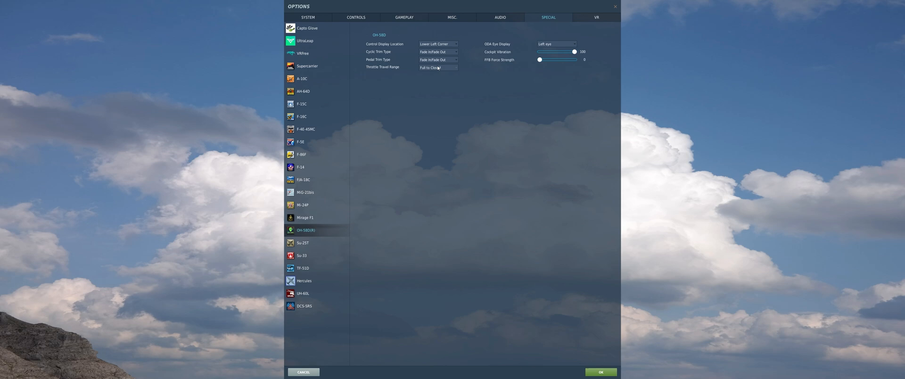
{"action": "mouse_move", "coordinate": [437, 67]}
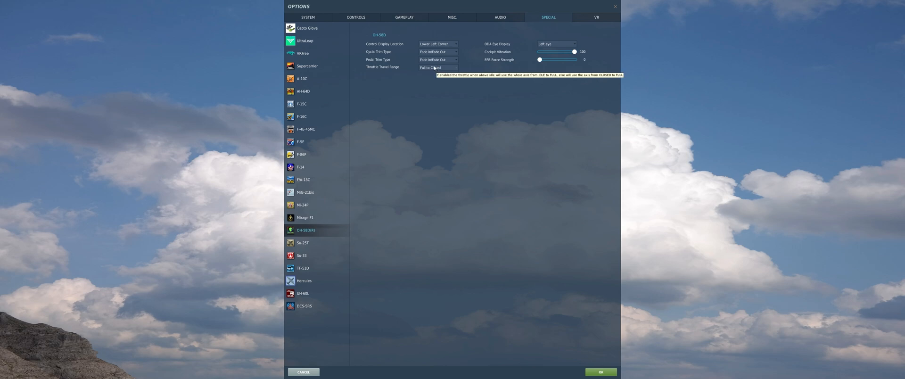
{"action": "mouse_move", "coordinate": [469, 18]}
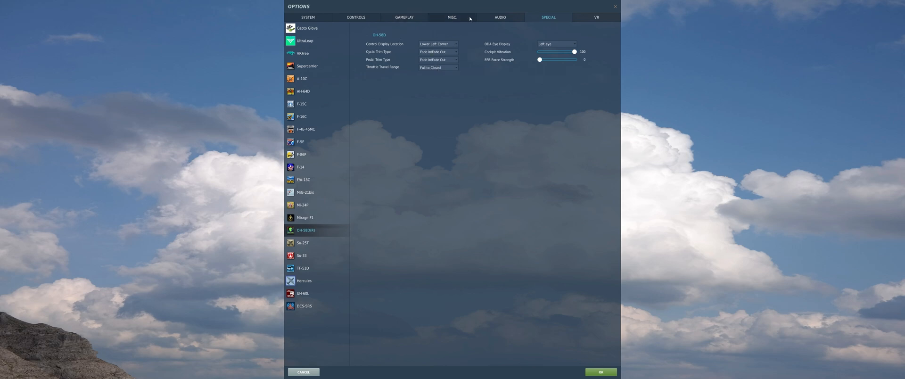
Show the Misc. options listing external views, force feedback and autosave interval.
{"action": "left_click", "coordinate": [452, 17]}
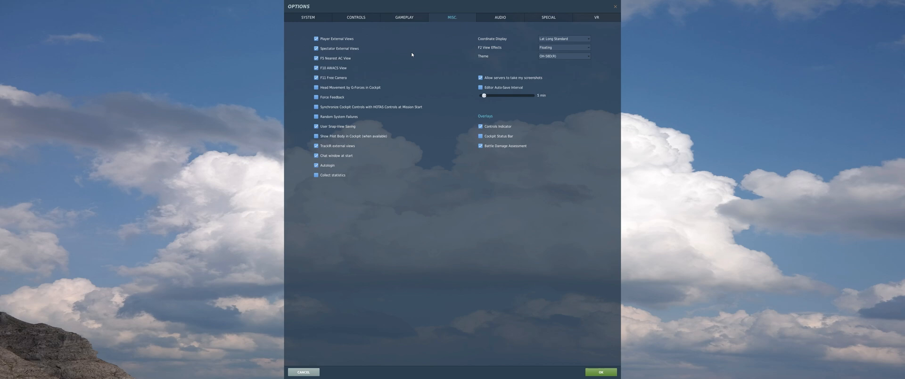
{"action": "mouse_move", "coordinate": [302, 92]}
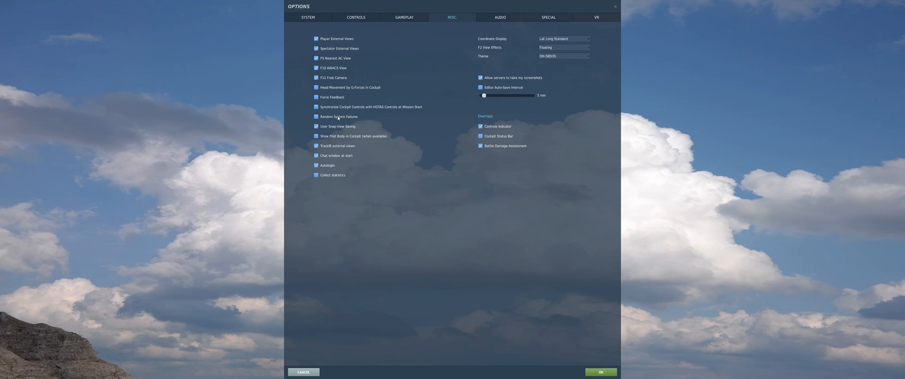
{"action": "mouse_move", "coordinate": [585, 321]}
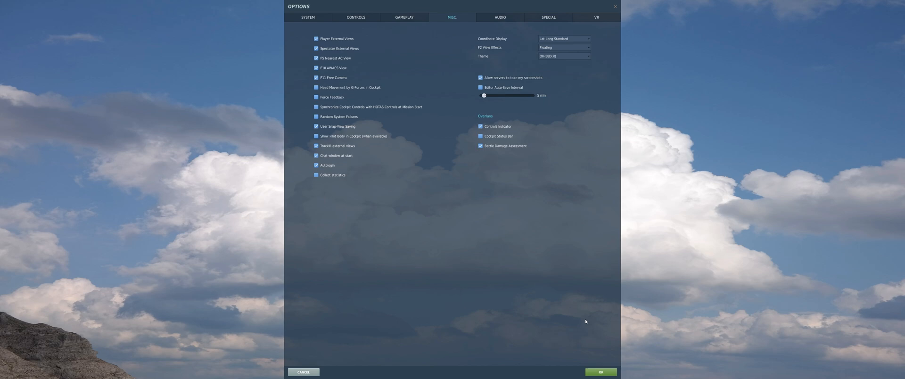
Browse the Kiowa pilot's All But Axis Commands bindings down to autopilot and weapon actions.
{"action": "left_click", "coordinate": [355, 17]}
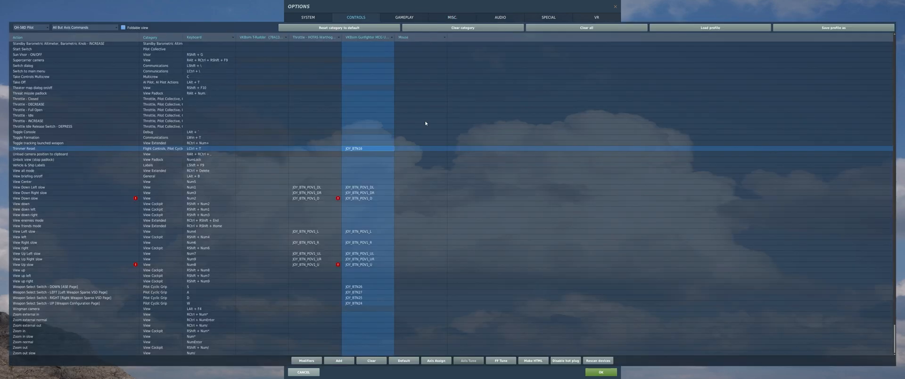
{"action": "scroll", "scroll_direction": "down", "scroll_amount": 3}
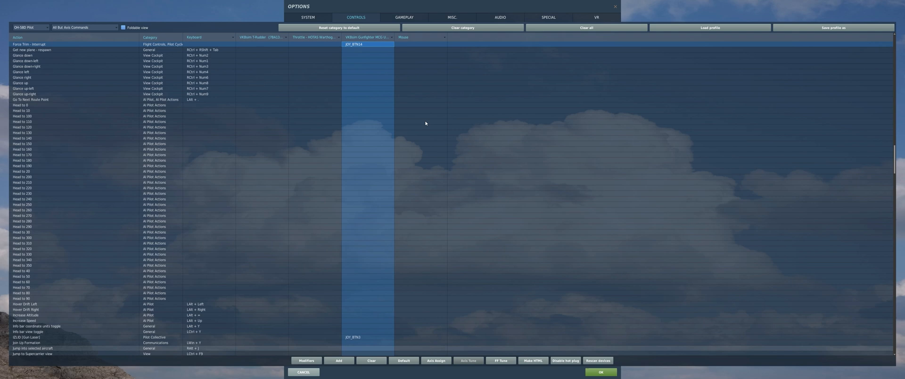
{"action": "mouse_move", "coordinate": [390, 86]}
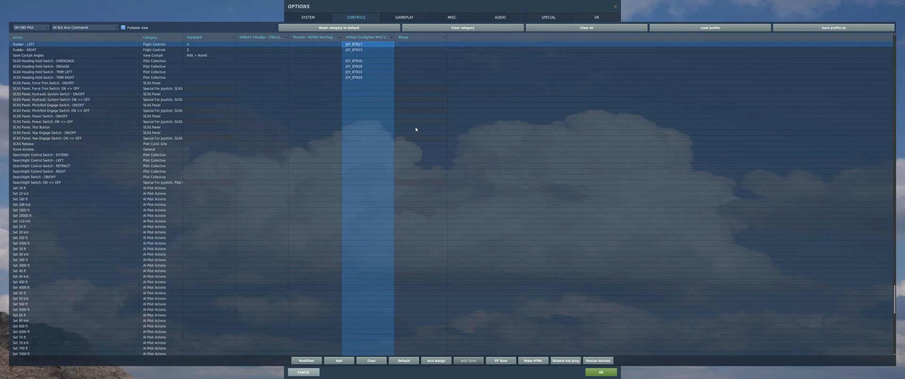
{"action": "scroll", "scroll_direction": "down", "scroll_amount": 3}
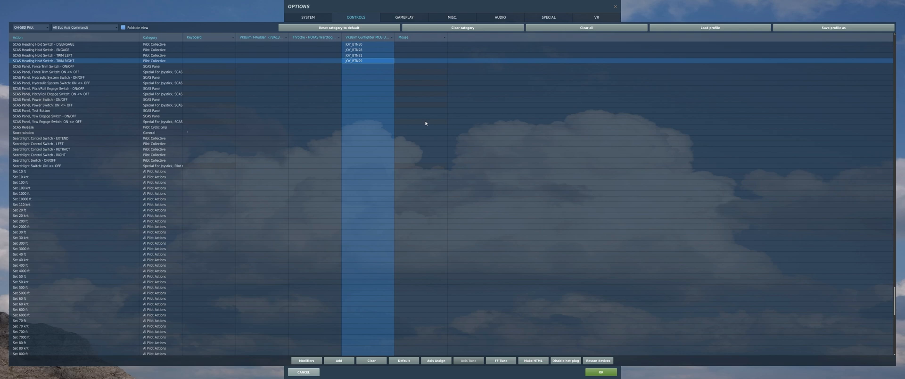
{"action": "left_click", "coordinate": [41, 55]}
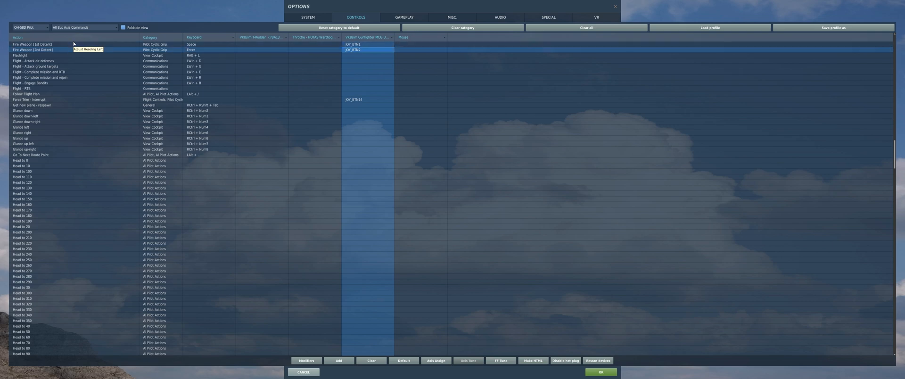
{"action": "mouse_move", "coordinate": [412, 47]}
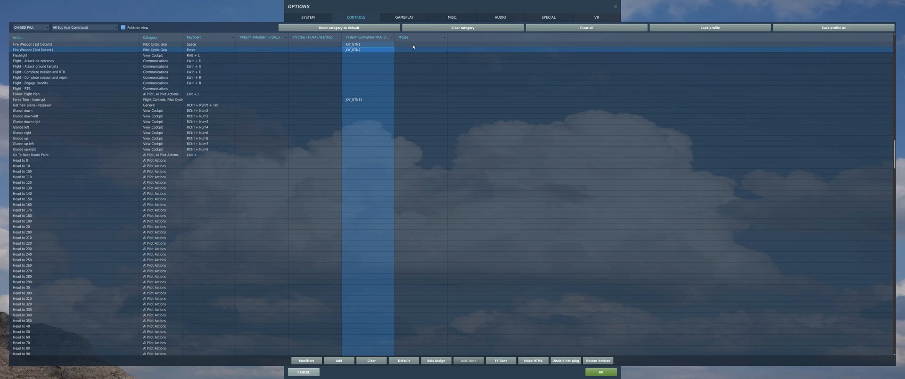
{"action": "scroll", "scroll_direction": "down", "scroll_amount": 3}
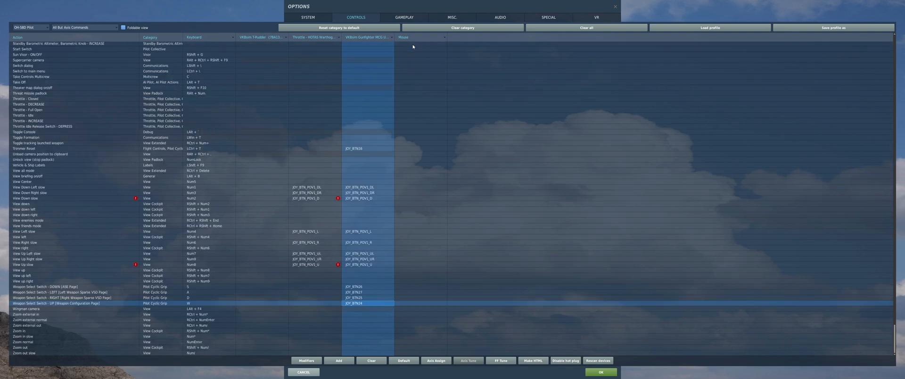
{"action": "left_click", "coordinate": [58, 298]}
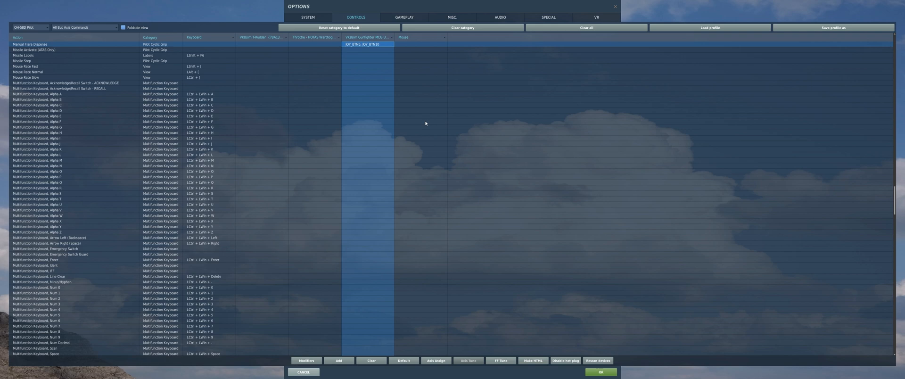
{"action": "scroll", "scroll_direction": "down", "scroll_amount": 3}
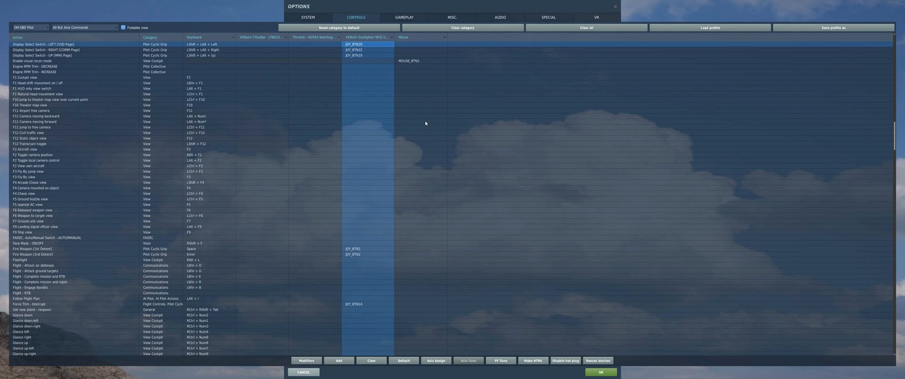
{"action": "scroll", "scroll_direction": "down", "scroll_amount": 3}
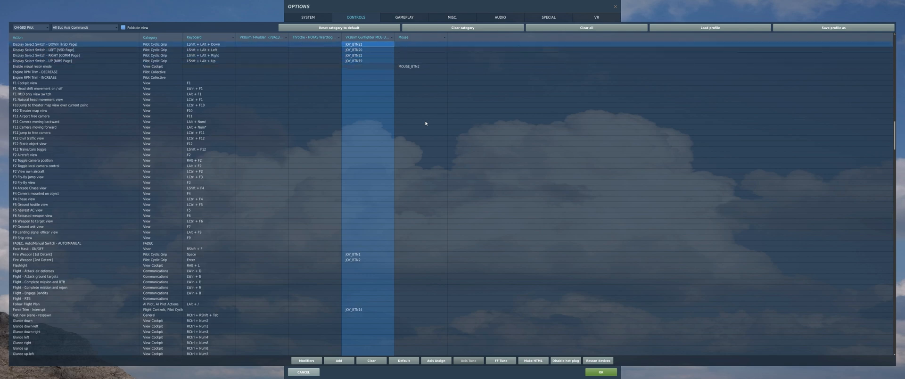
{"action": "scroll", "scroll_direction": "down", "scroll_amount": 3}
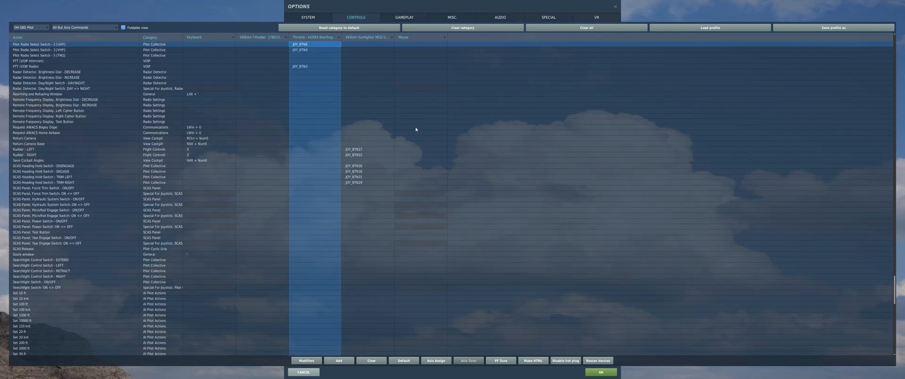
{"action": "left_click", "coordinate": [314, 50]}
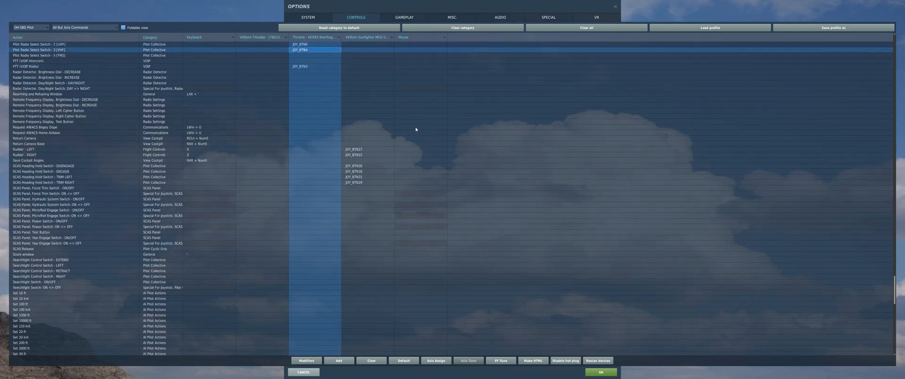